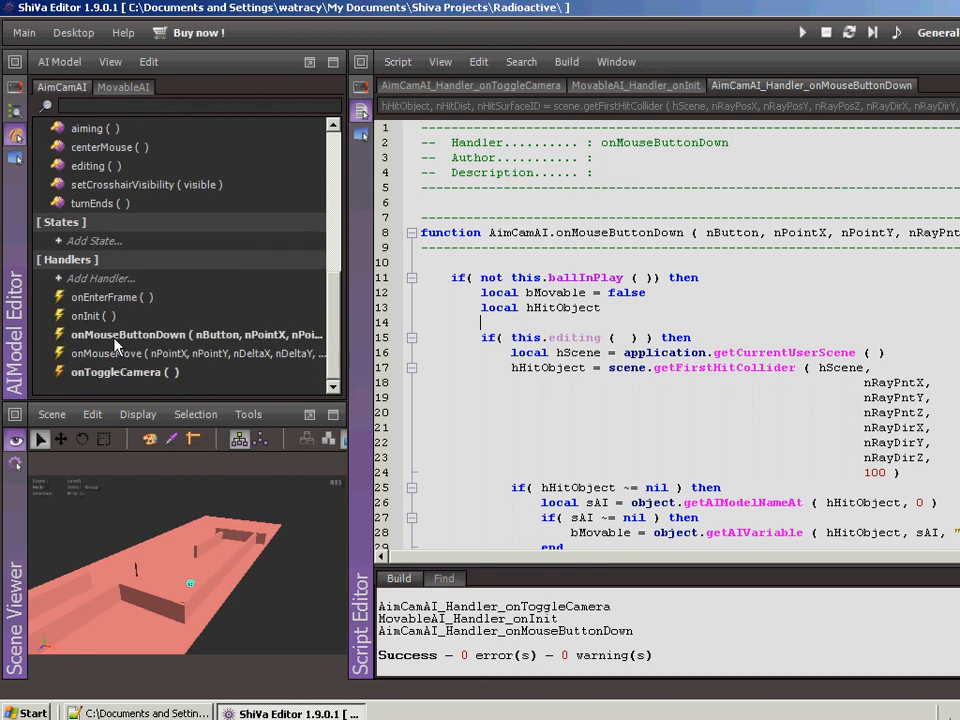
Add a user onMouseButtonUp handler to the AimCamAI model
{"action": "left_click", "coordinate": [100, 278]}
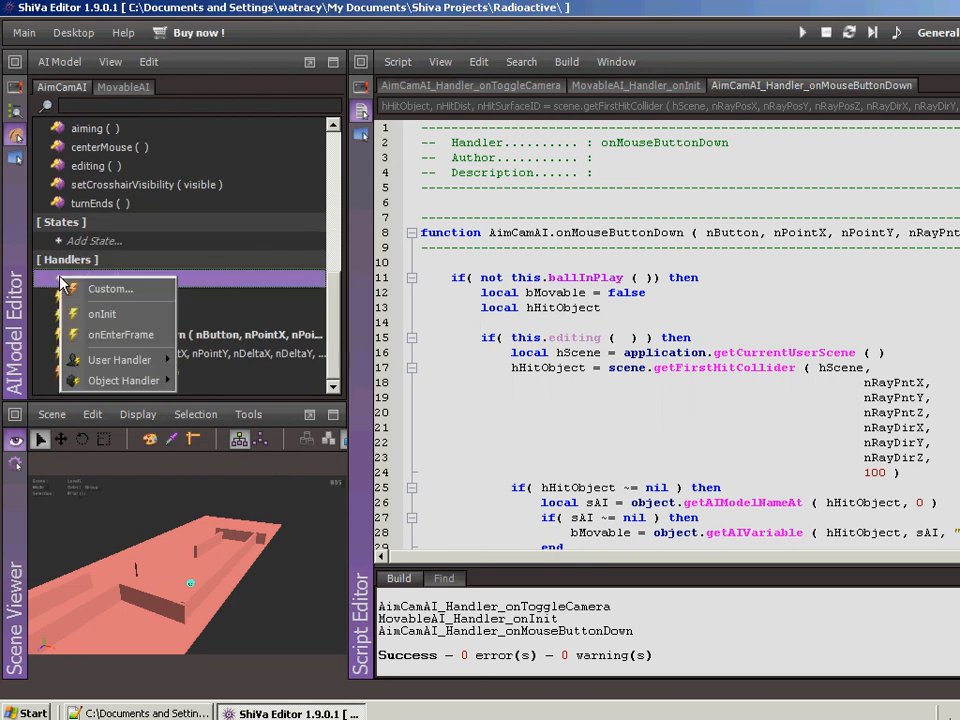
{"action": "left_click", "coordinate": [119, 359]}
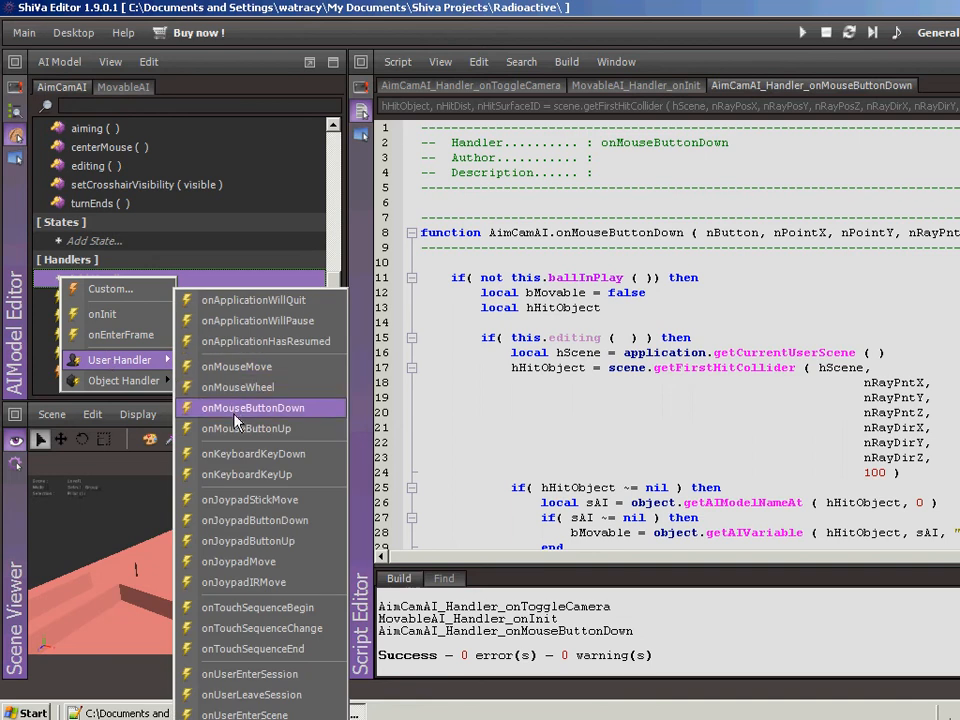
{"action": "left_click", "coordinate": [244, 428]}
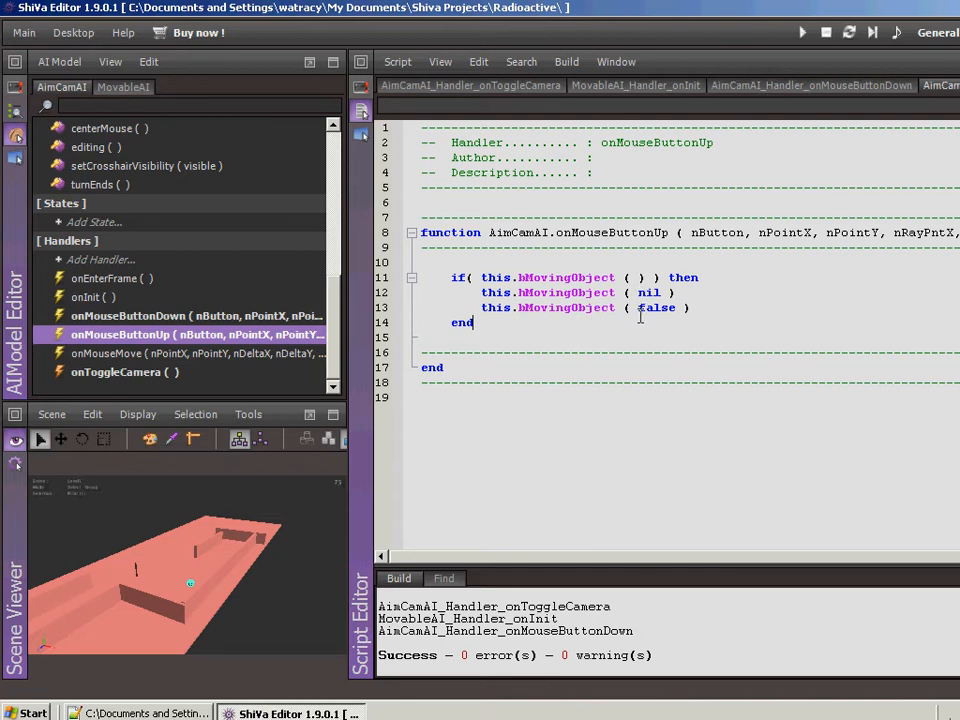
{"action": "mouse_move", "coordinate": [642, 315]}
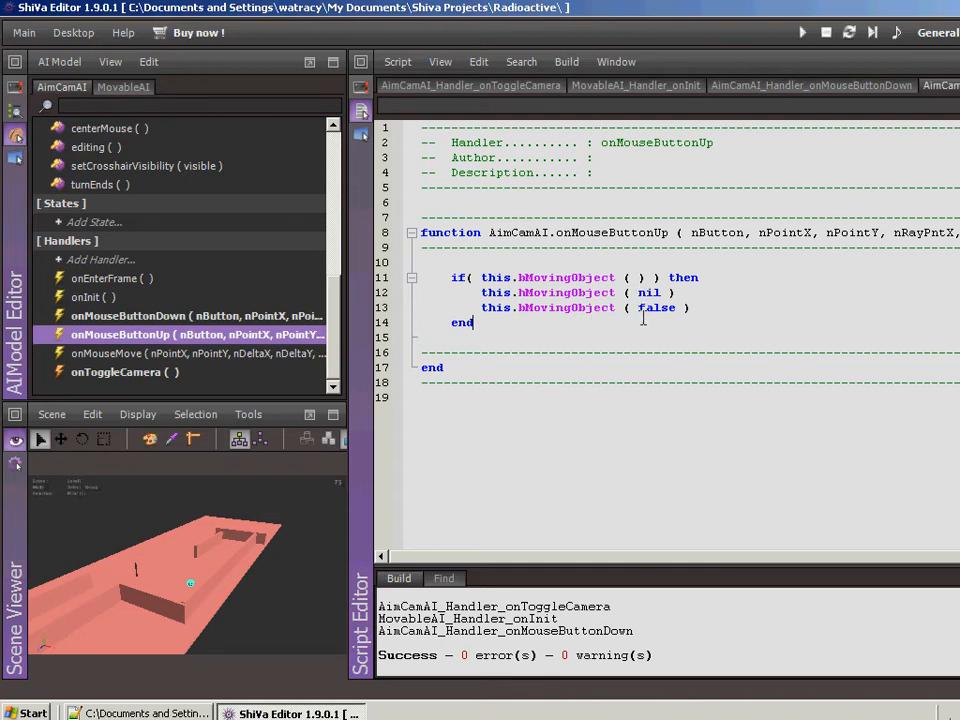
{"action": "mouse_move", "coordinate": [166, 131]}
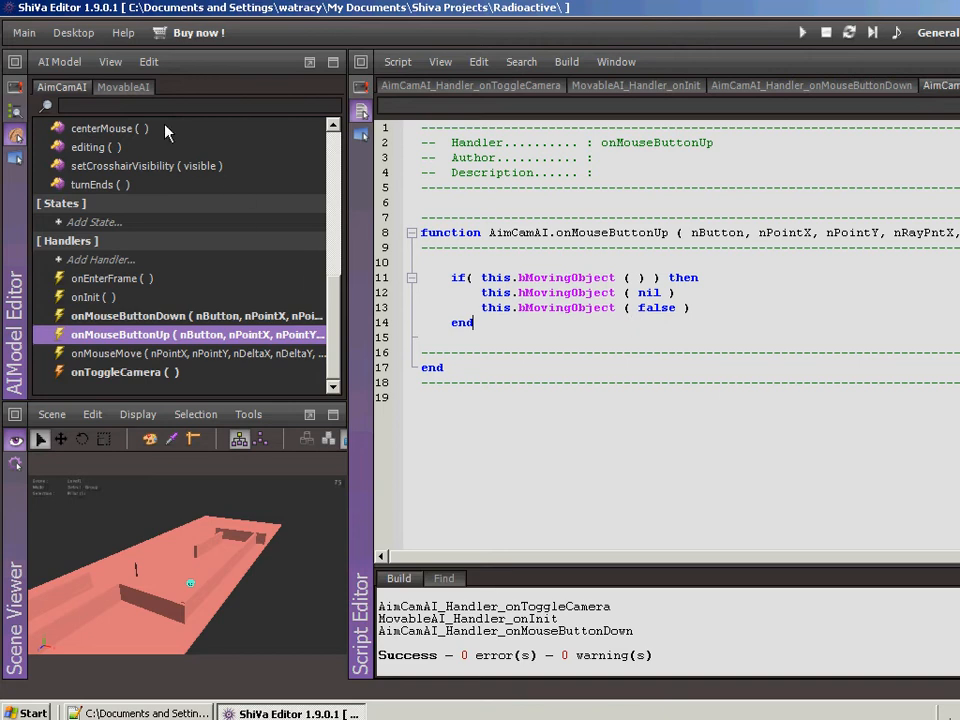
Open the MainAI model for editing alongside AimCamAI and MovableAI
{"action": "left_click", "coordinate": [64, 62]}
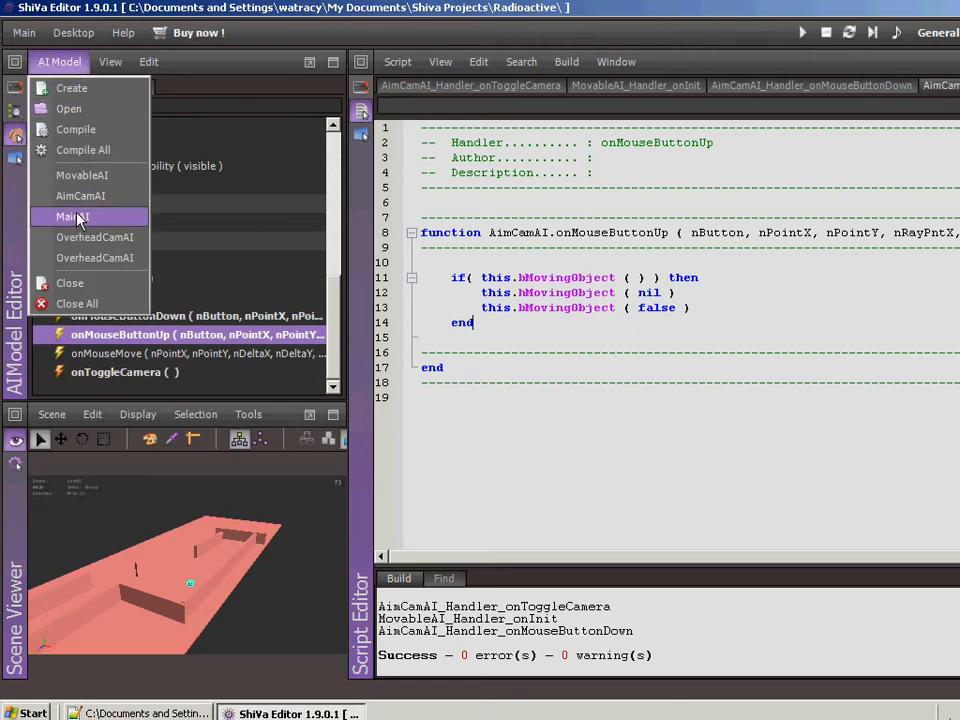
{"action": "left_click", "coordinate": [73, 217]}
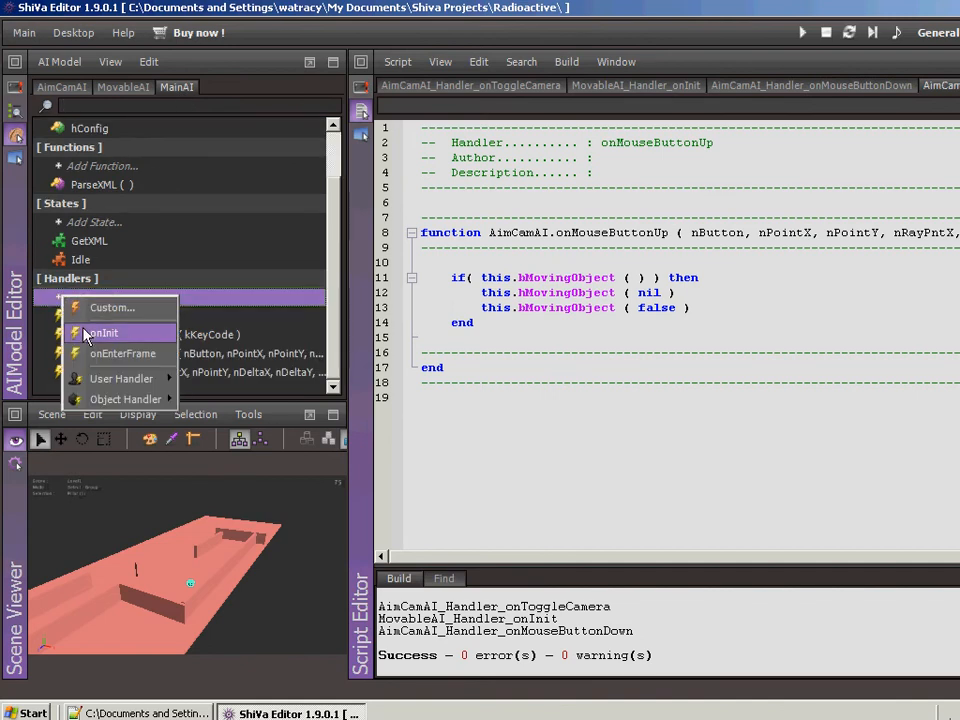
{"action": "mouse_move", "coordinate": [121, 378]}
{"action": "type", "text": "object.sendEvent ( this.hAimCam ( ), \"AimCamAI\", \"onMouseButtonUp\","}
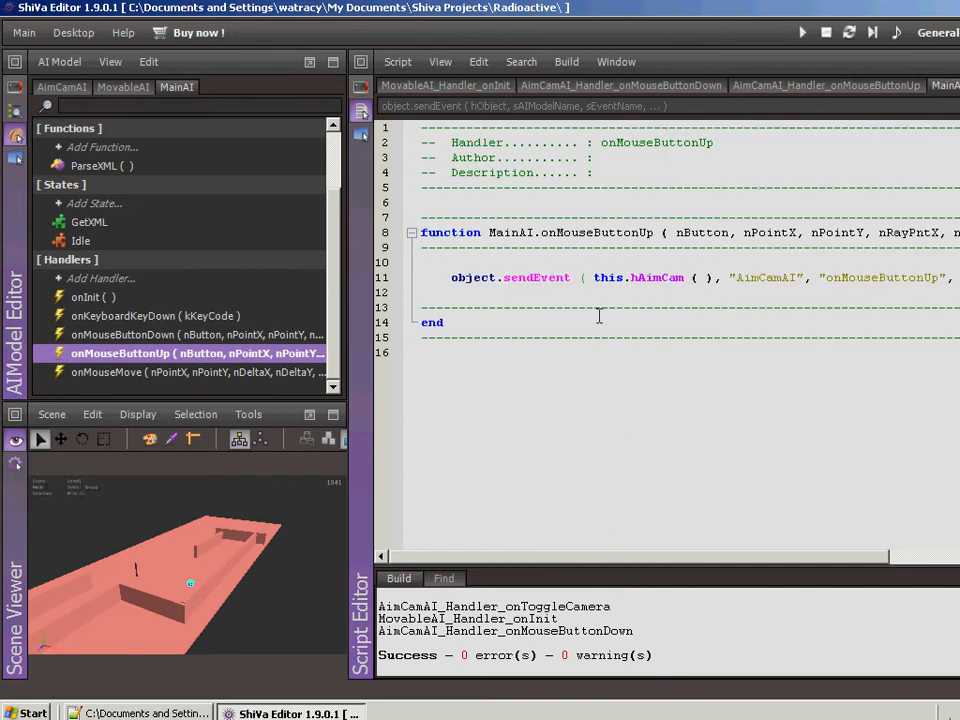
{"action": "mouse_move", "coordinate": [686, 291]}
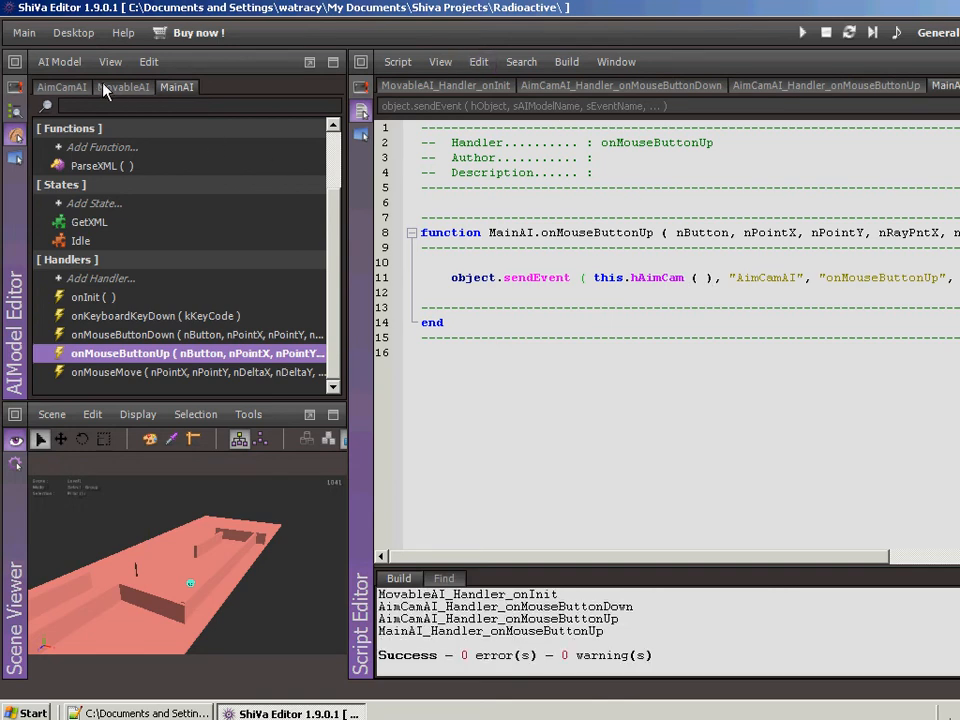
Return to AimCamAI and open its onMouseMove handler script
{"action": "left_click", "coordinate": [61, 87]}
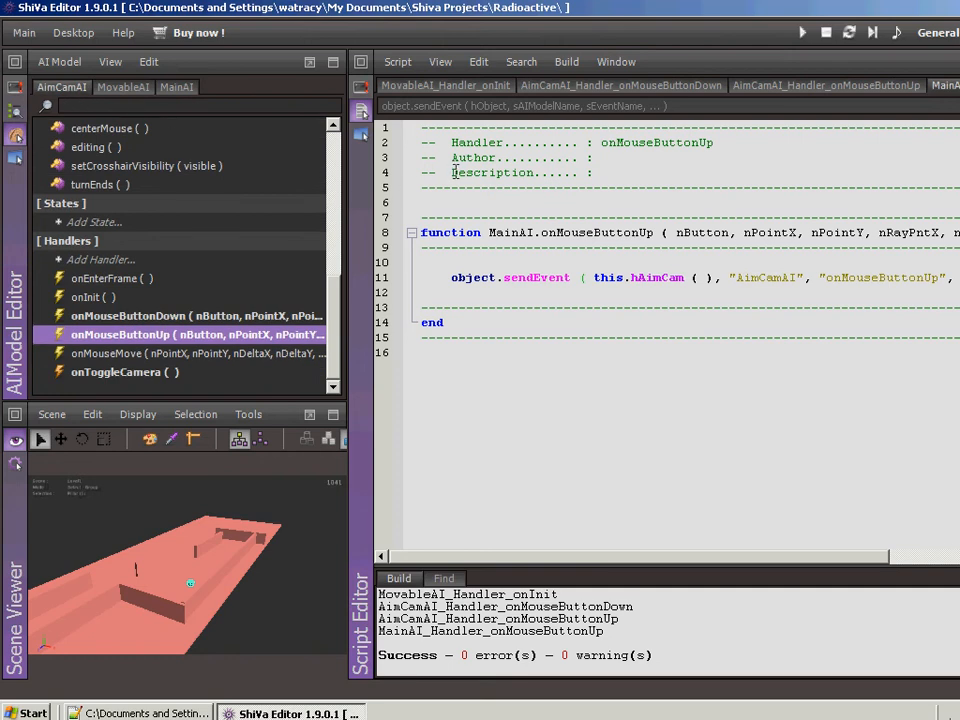
{"action": "mouse_move", "coordinate": [170, 345]}
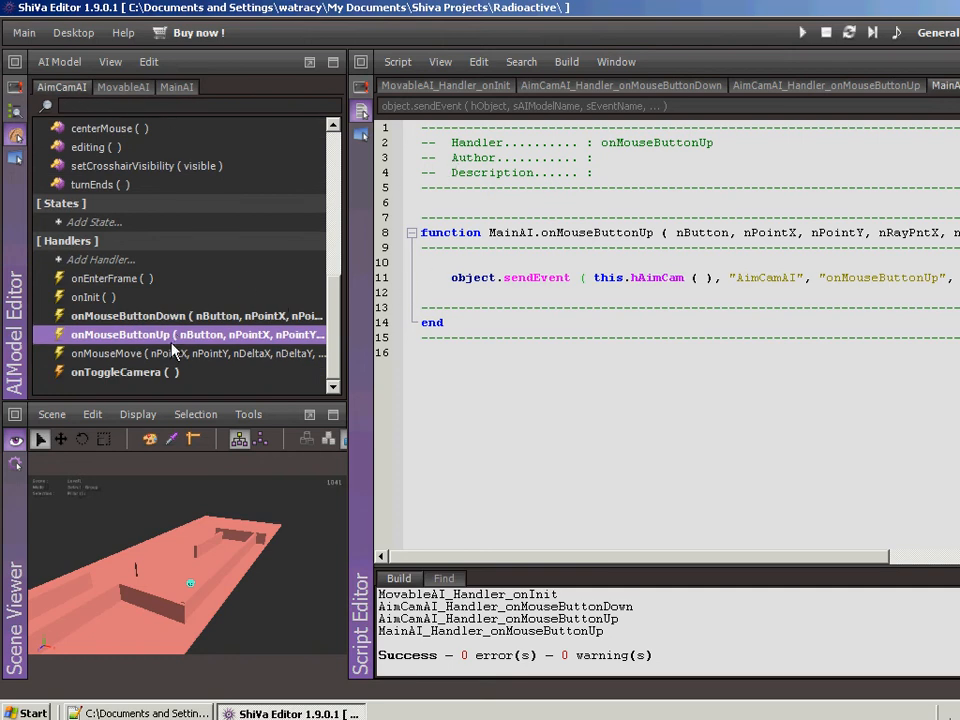
{"action": "left_click", "coordinate": [190, 353]}
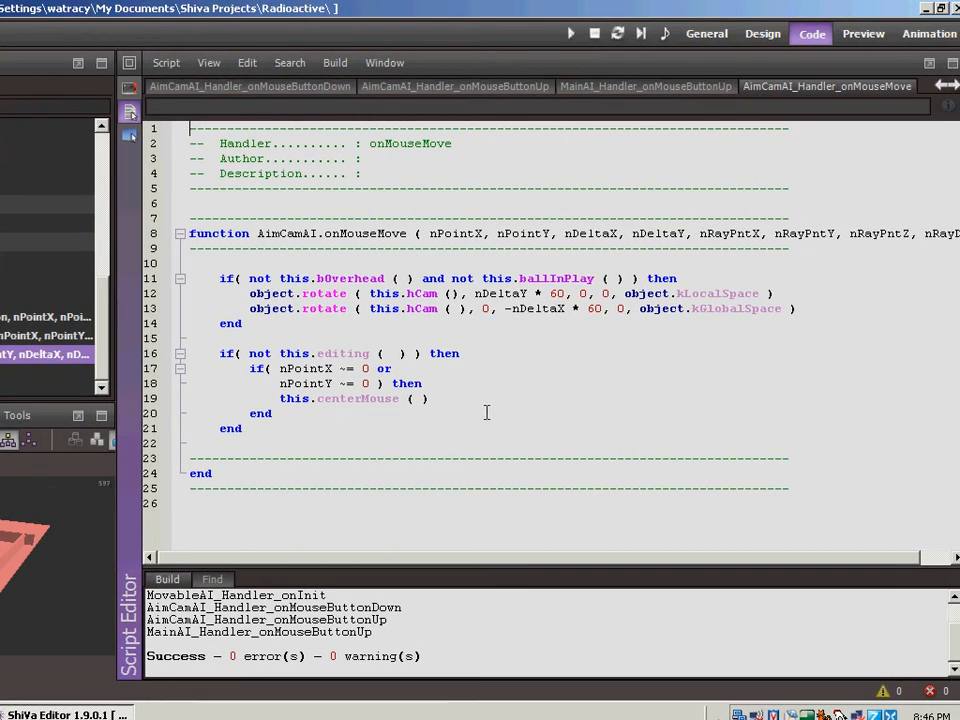
{"action": "mouse_move", "coordinate": [452, 390]}
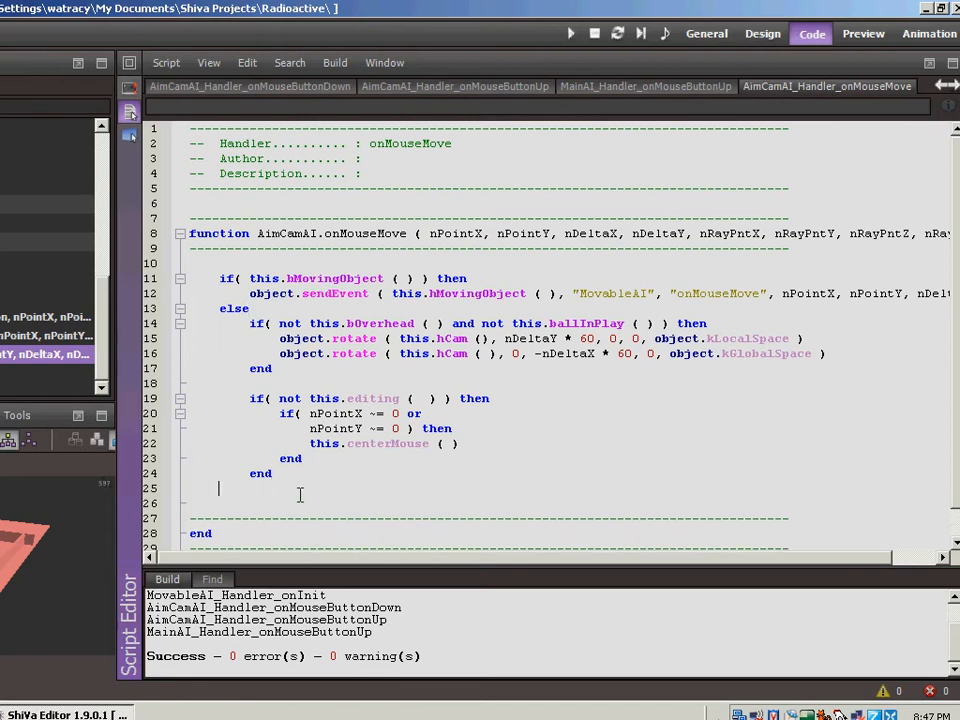
Close the if–else block in onMouseMove with 'end' so it compiles
{"action": "type", "text": "end"}
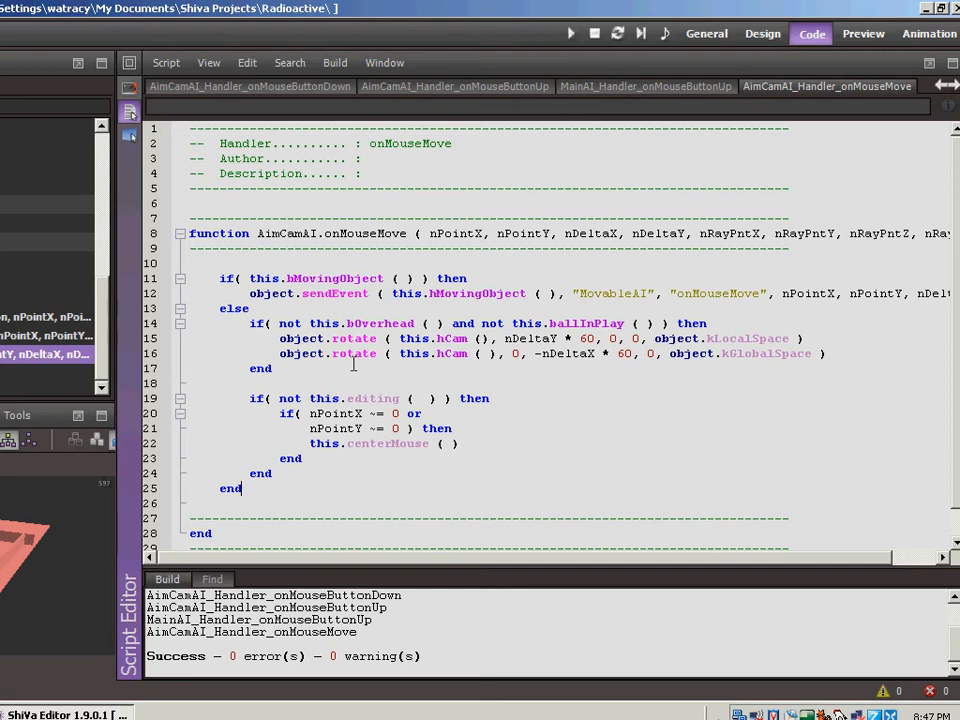
{"action": "mouse_move", "coordinate": [58, 210]}
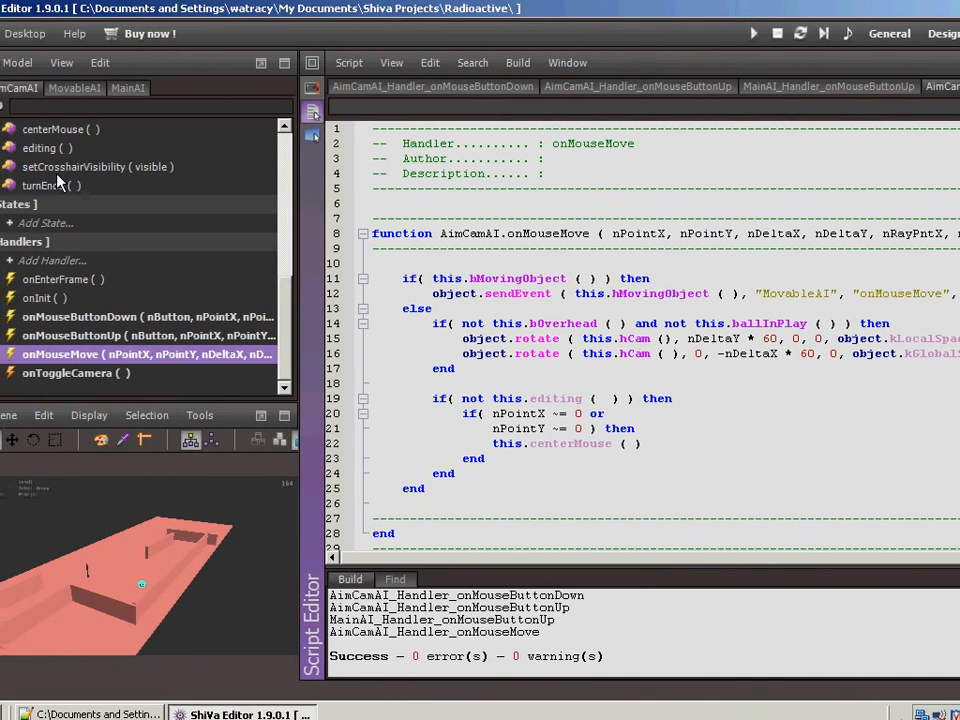
Switch to MovableAI and start adding a new handler to it
{"action": "left_click", "coordinate": [71, 89]}
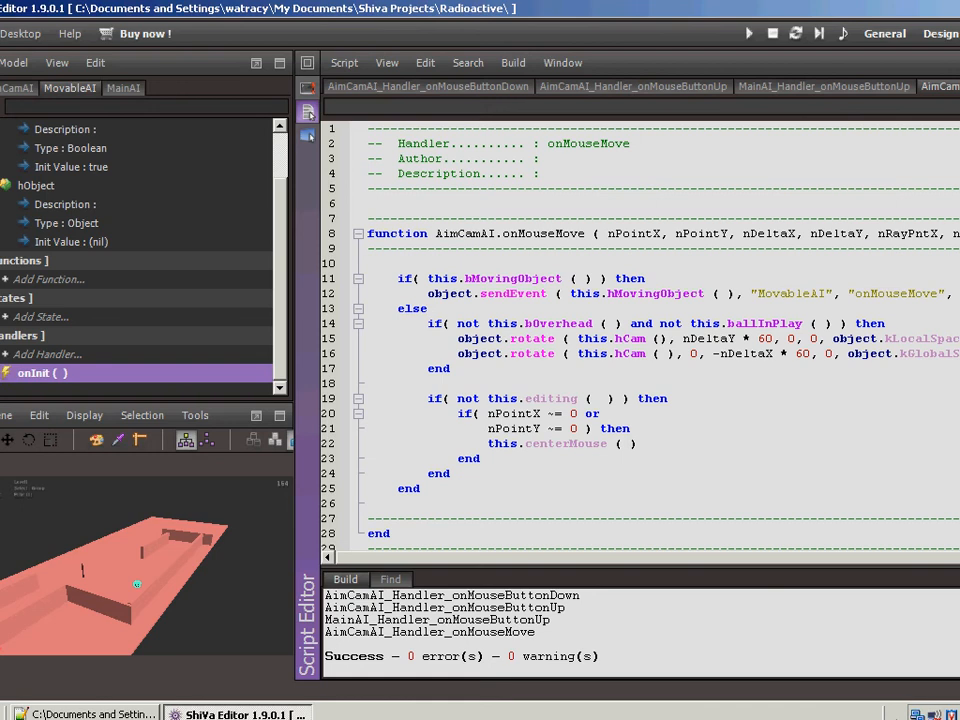
{"action": "left_click", "coordinate": [47, 354]}
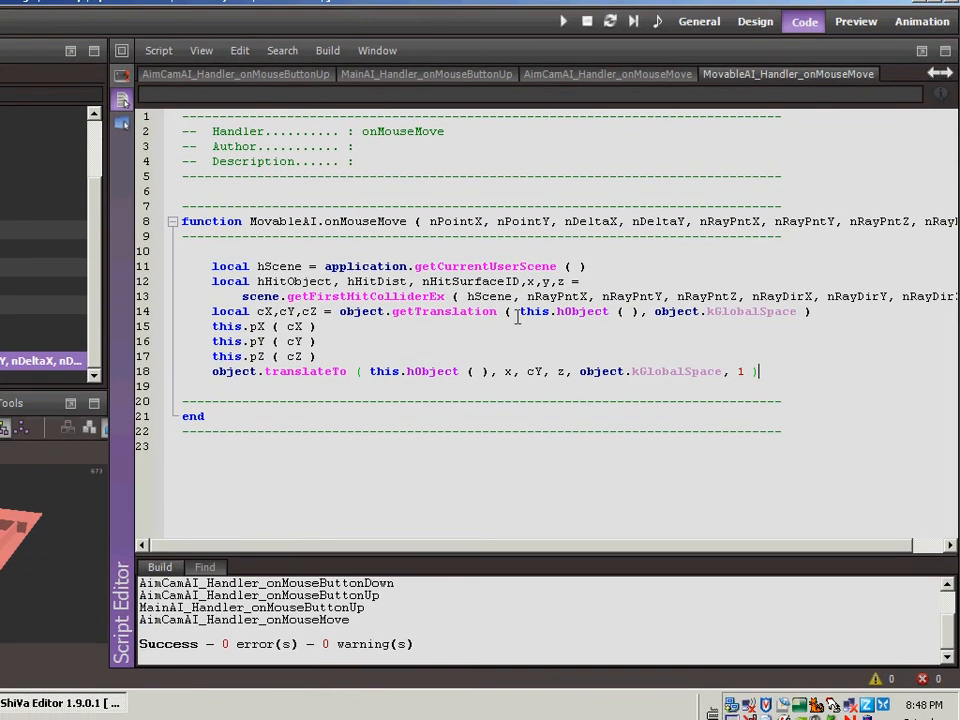
{"action": "mouse_move", "coordinate": [462, 371]}
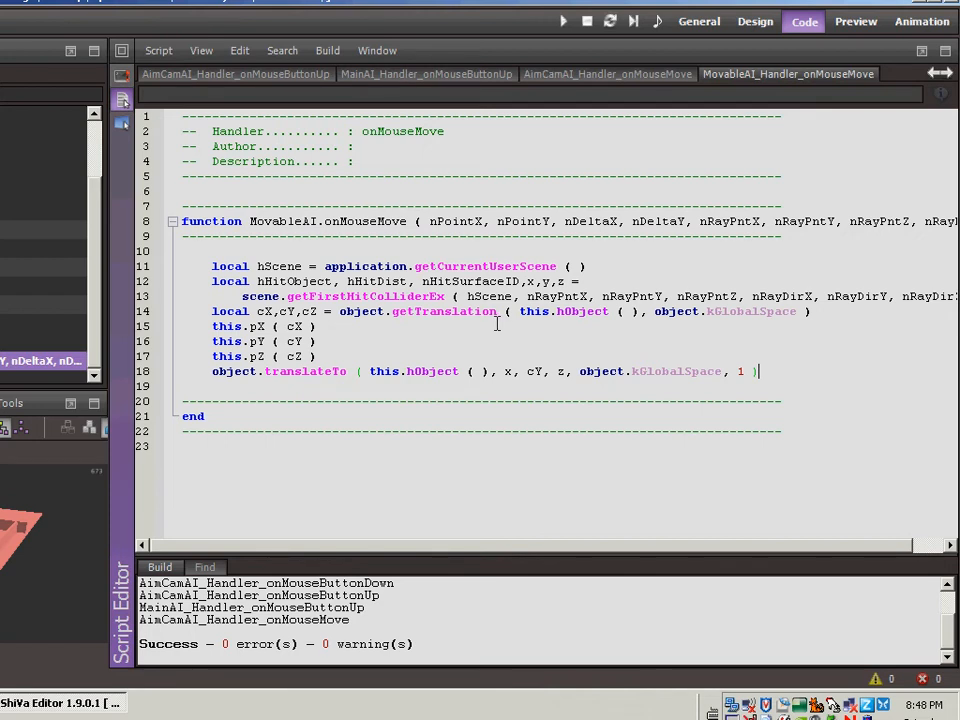
{"action": "mouse_move", "coordinate": [483, 328]}
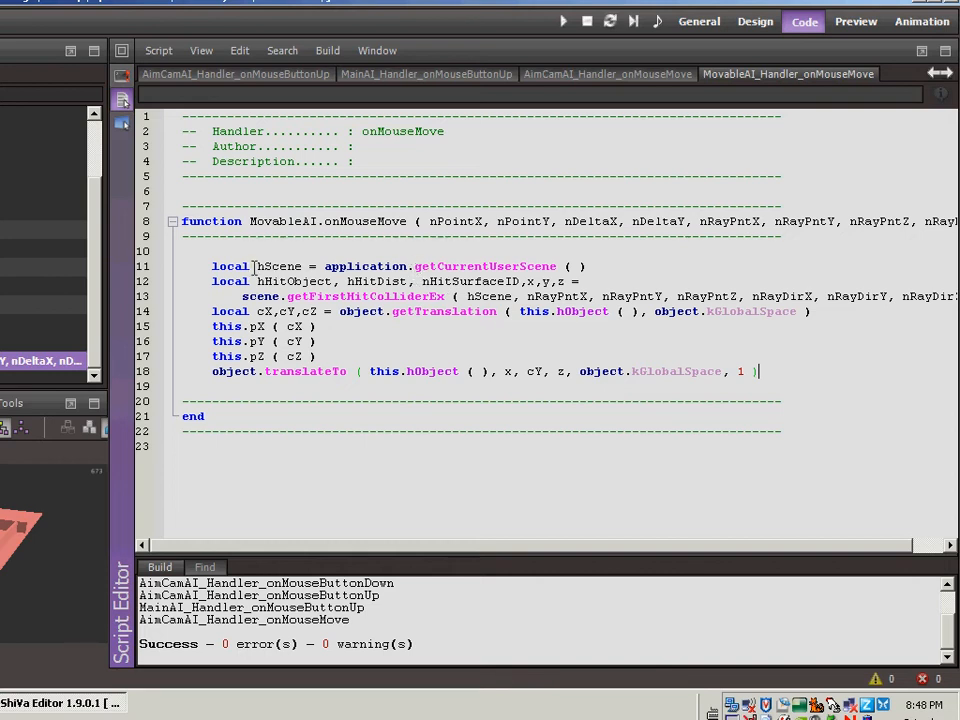
{"action": "mouse_move", "coordinate": [319, 266]}
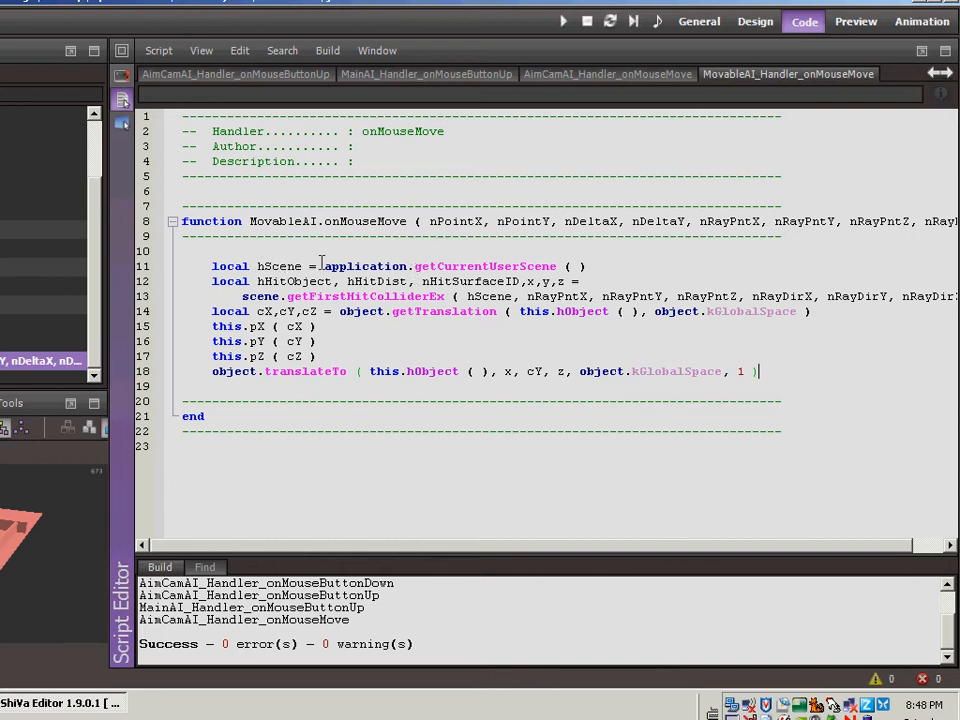
{"action": "mouse_move", "coordinate": [328, 296]}
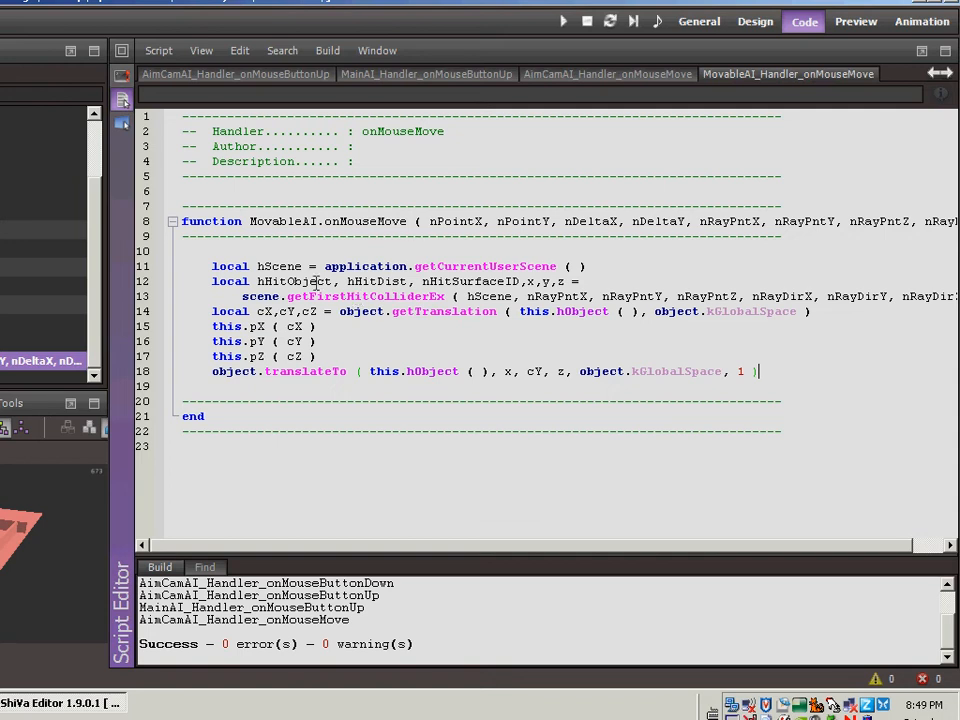
{"action": "mouse_move", "coordinate": [480, 282]}
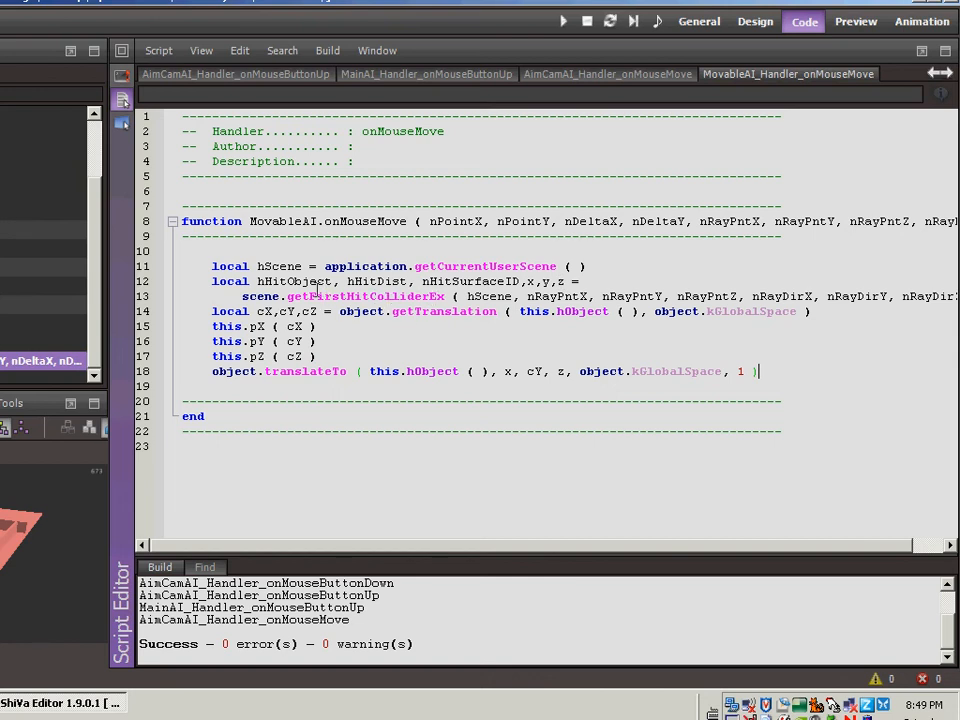
{"action": "mouse_move", "coordinate": [538, 281]}
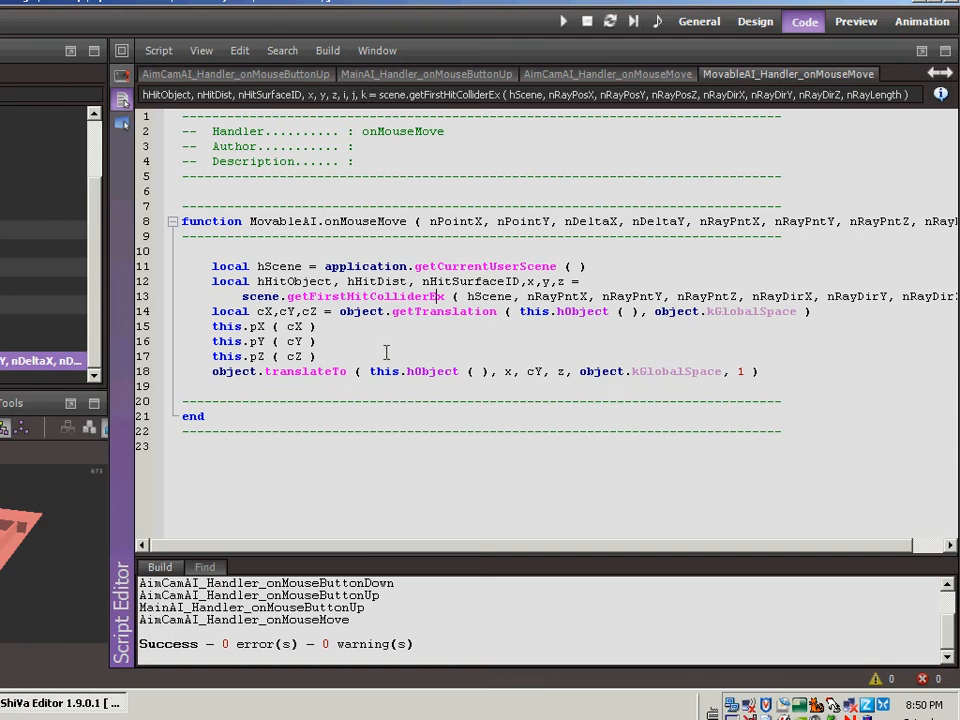
{"action": "mouse_move", "coordinate": [523, 281]}
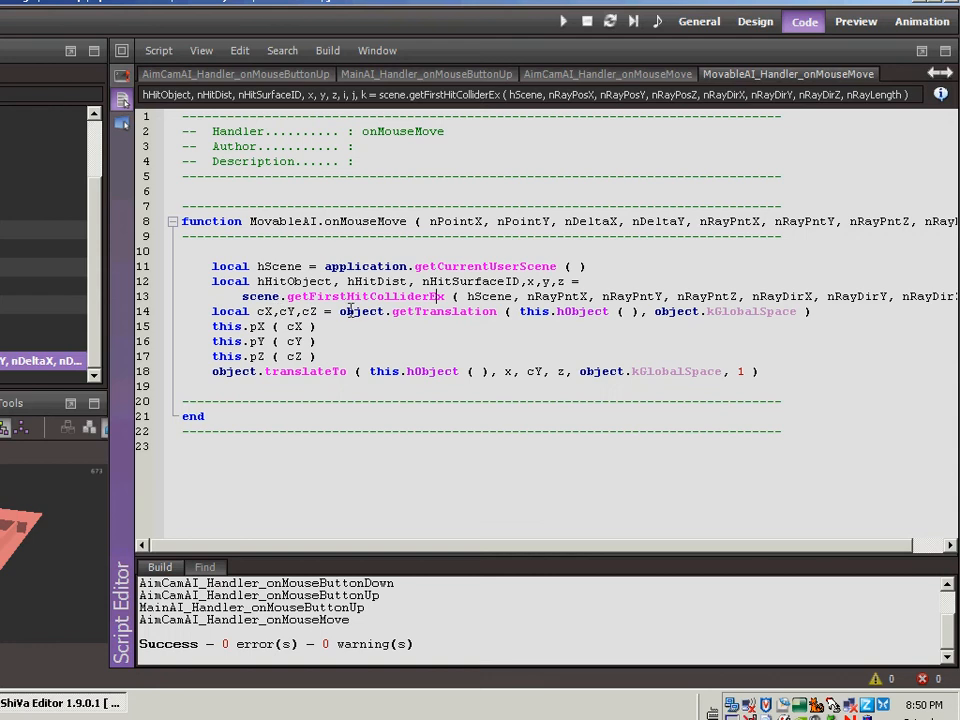
{"action": "mouse_move", "coordinate": [404, 311]}
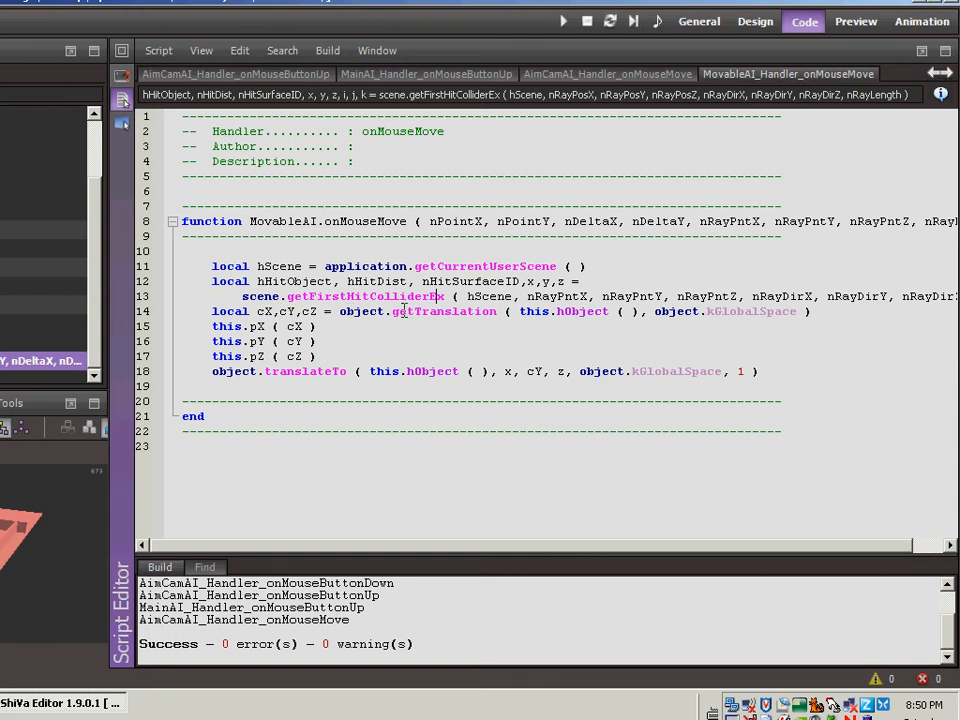
{"action": "mouse_move", "coordinate": [559, 311]}
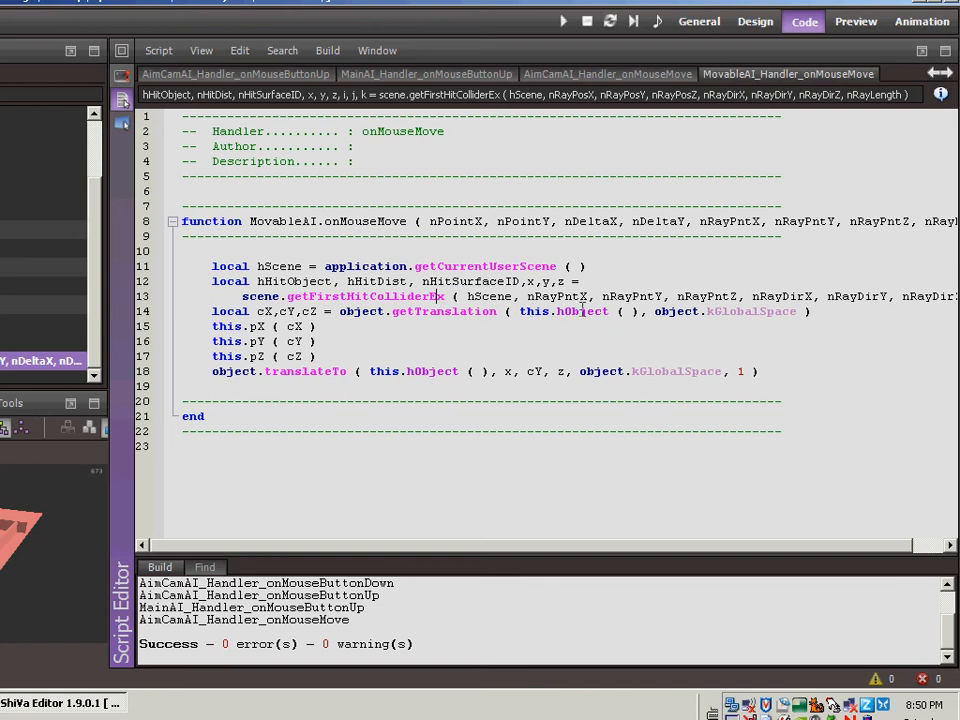
{"action": "mouse_move", "coordinate": [749, 311]}
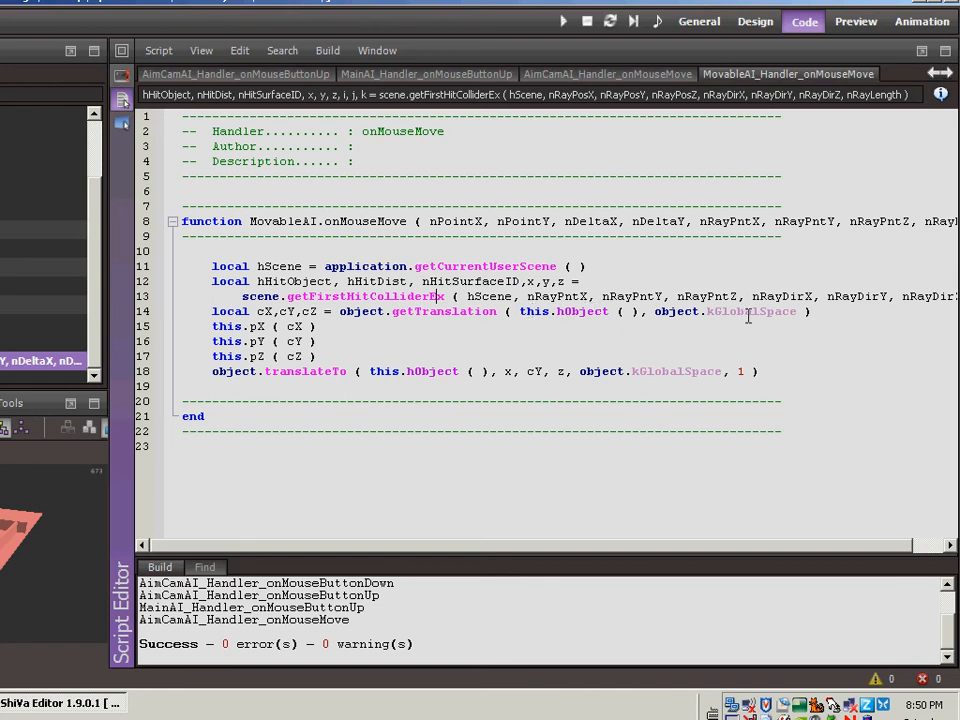
{"action": "mouse_move", "coordinate": [745, 315]}
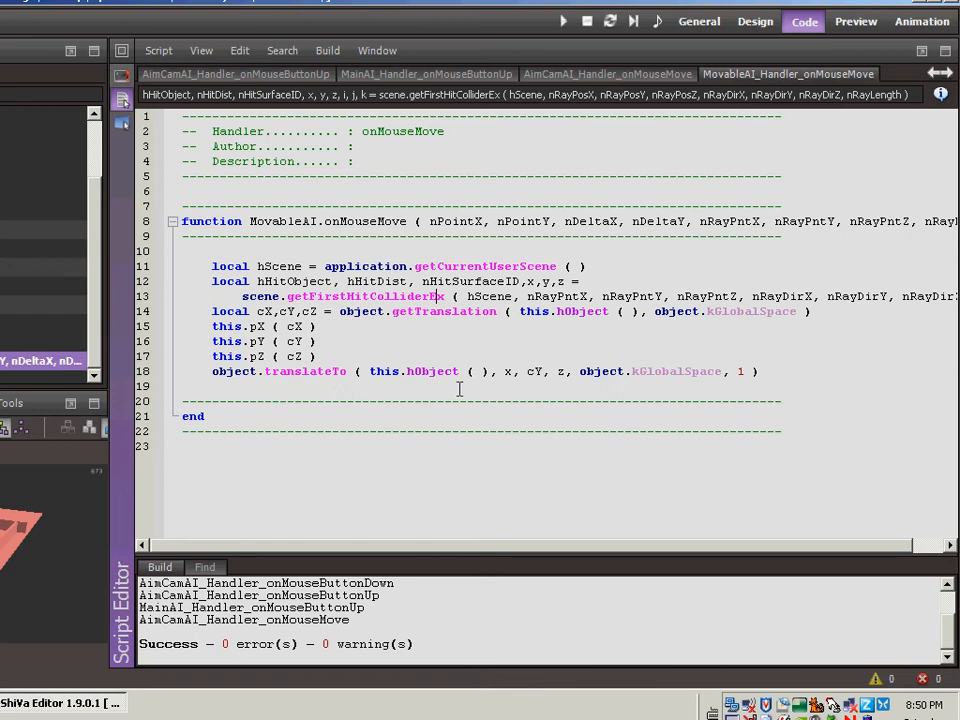
{"action": "mouse_move", "coordinate": [540, 373]}
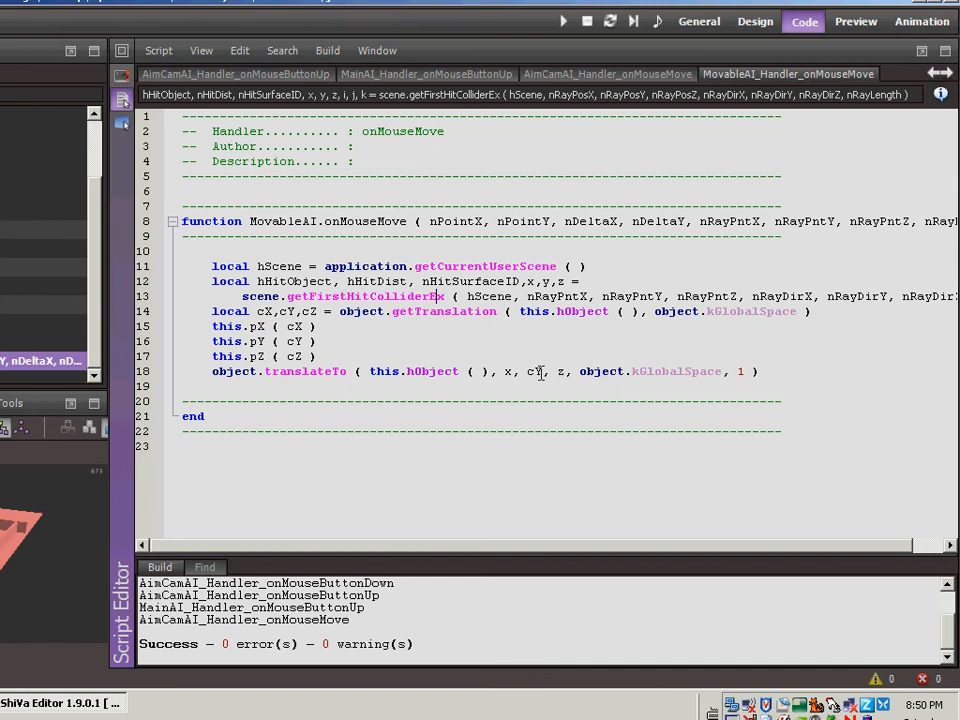
{"action": "mouse_move", "coordinate": [551, 384]}
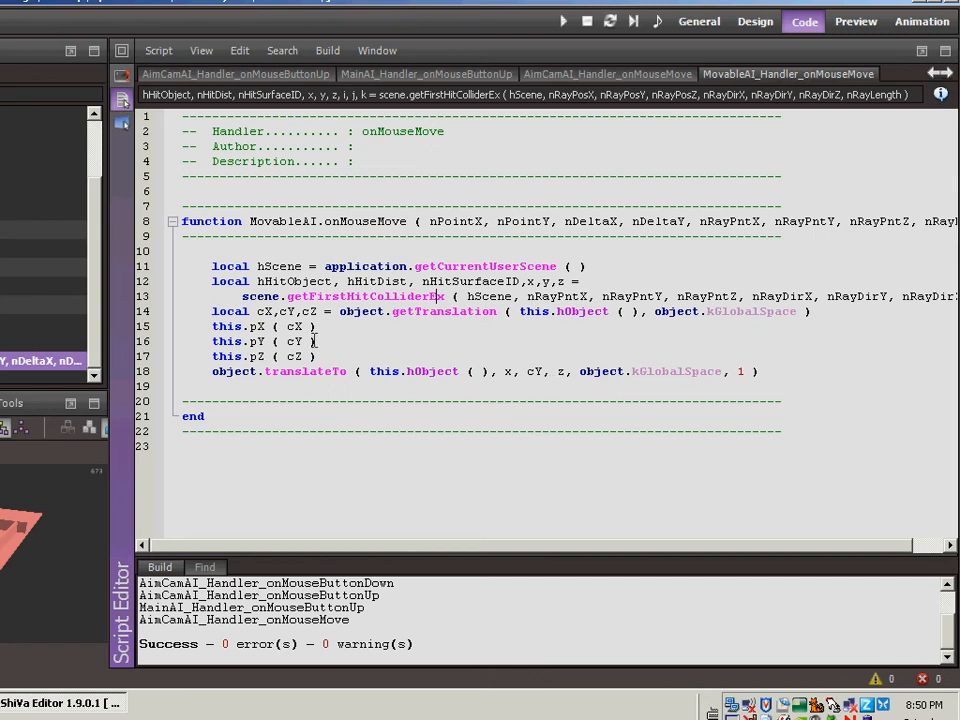
{"action": "mouse_move", "coordinate": [325, 357]}
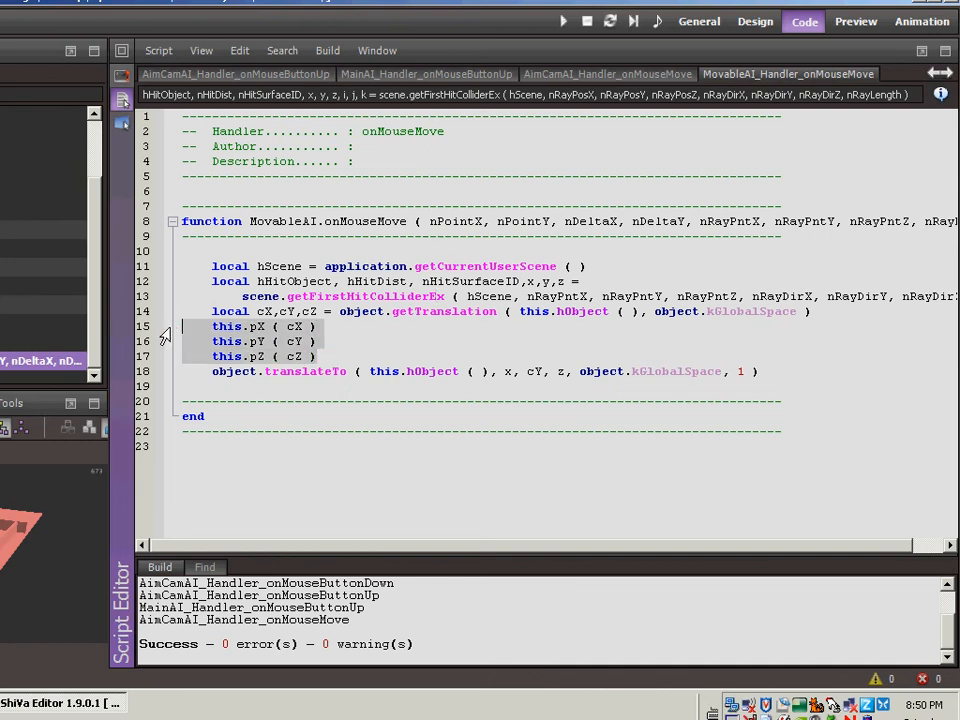
Delete the three this.pX/pY/pZ stored-position lines from onMouseMove
{"action": "key", "text": "Delete"}
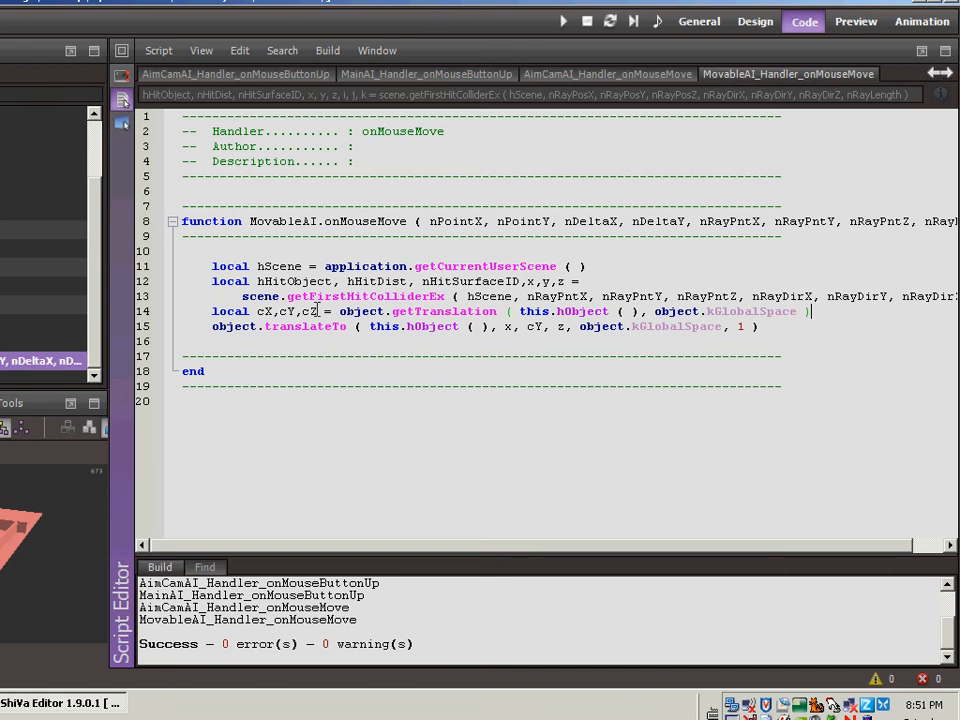
{"action": "mouse_move", "coordinate": [343, 331]}
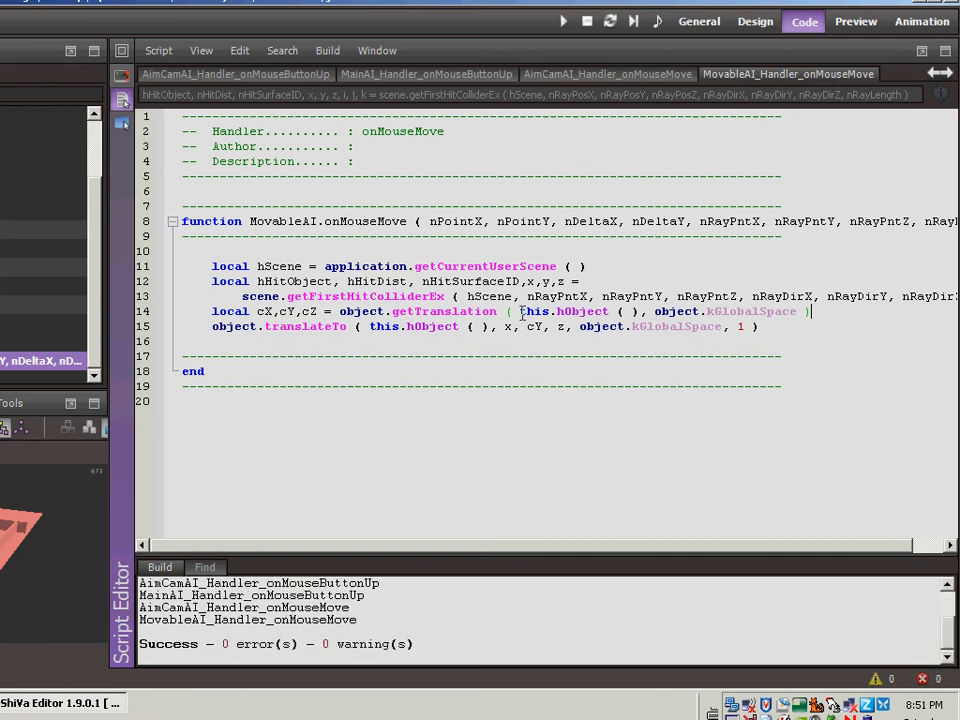
Load the Level1 scene from the Game Editor's Scenes list and show its Scene Explorer
{"action": "left_click", "coordinate": [698, 22]}
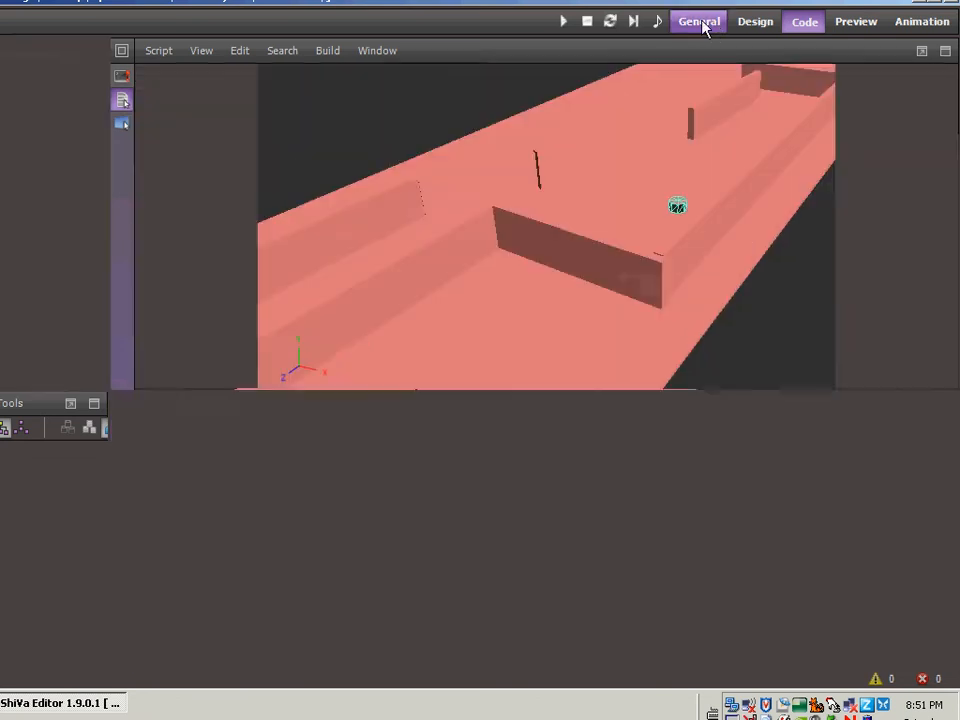
{"action": "left_click", "coordinate": [698, 21]}
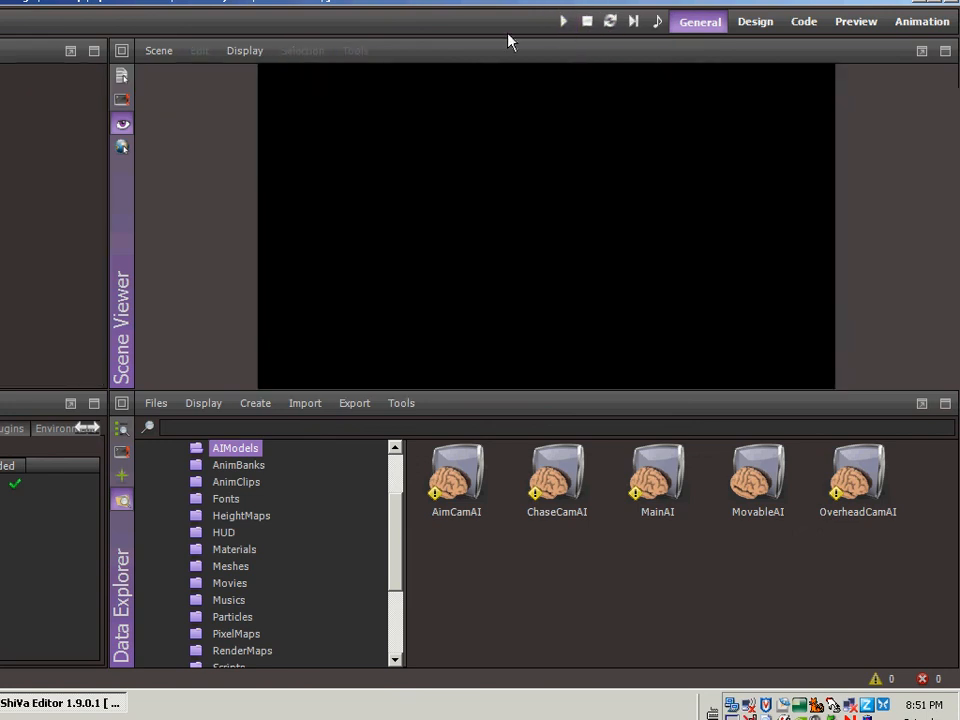
{"action": "left_click", "coordinate": [163, 49]}
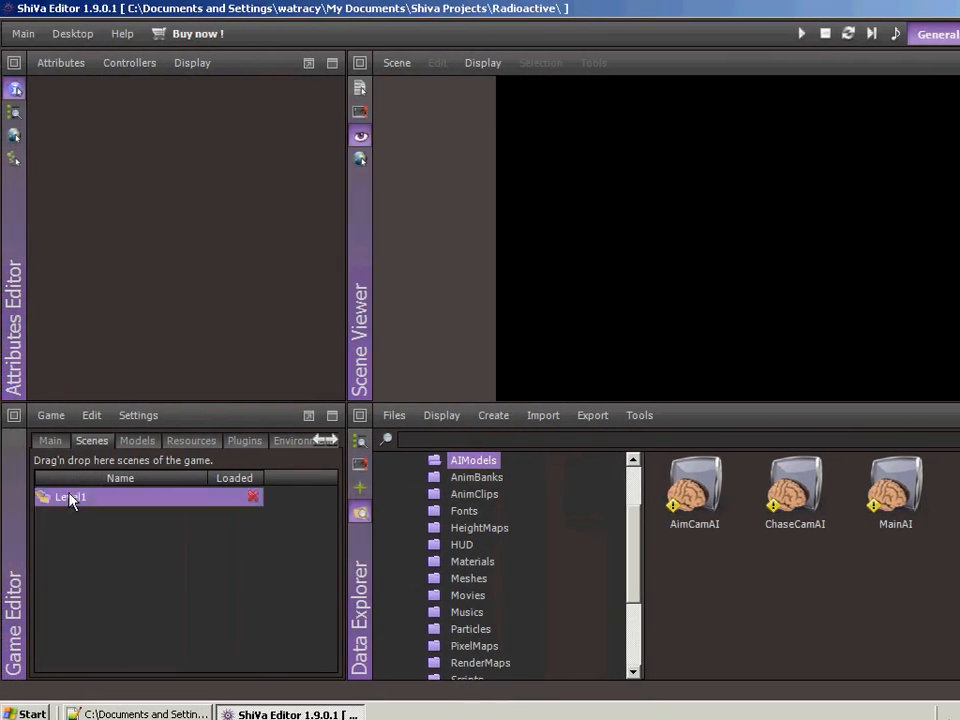
{"action": "double_click", "coordinate": [70, 498]}
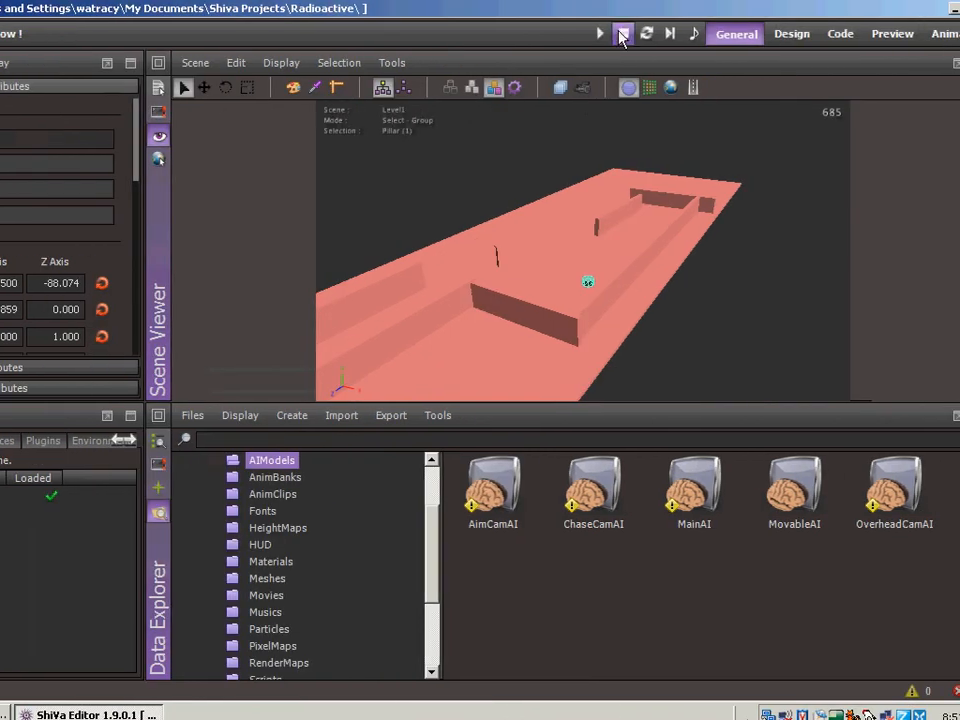
{"action": "left_click", "coordinate": [620, 33]}
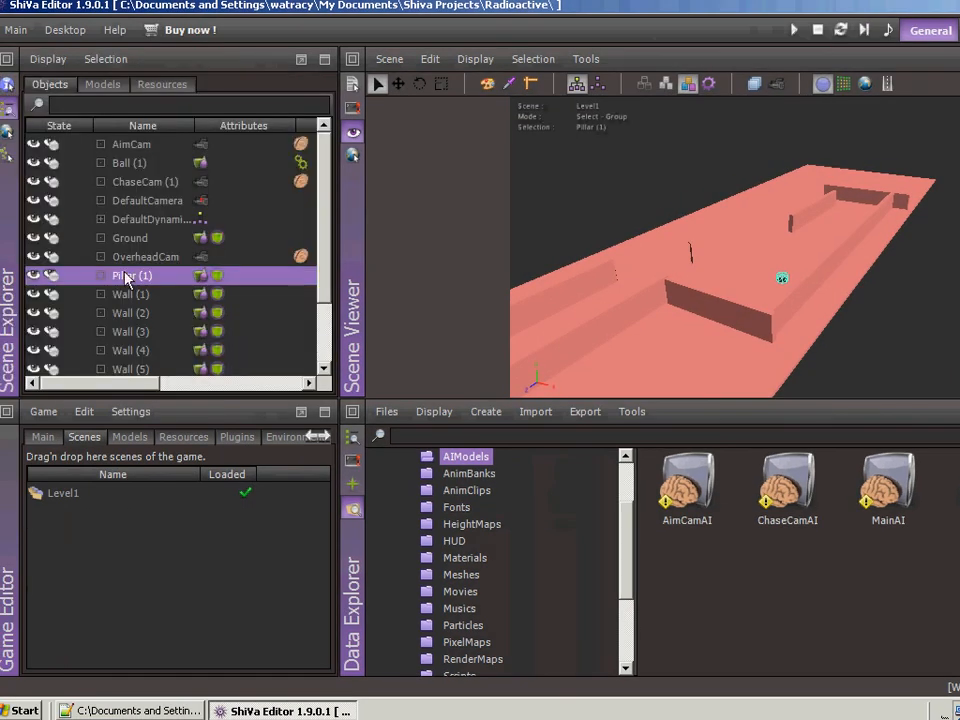
Attach the existing MovableAI model as Pillar (1)'s AI controller
{"action": "right_click", "coordinate": [131, 275]}
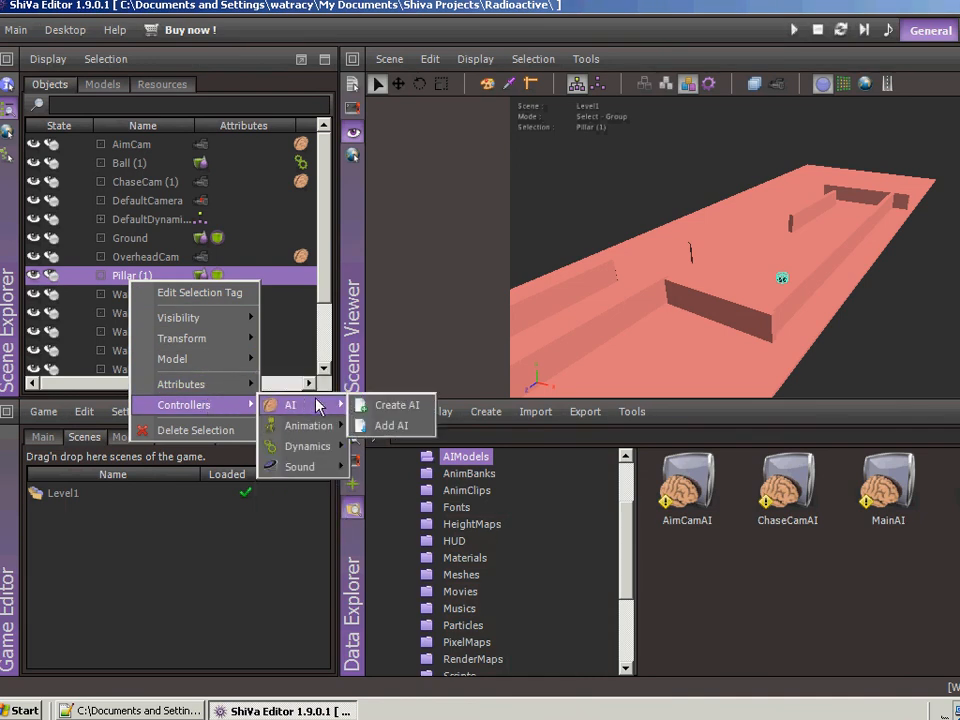
{"action": "left_click", "coordinate": [390, 425]}
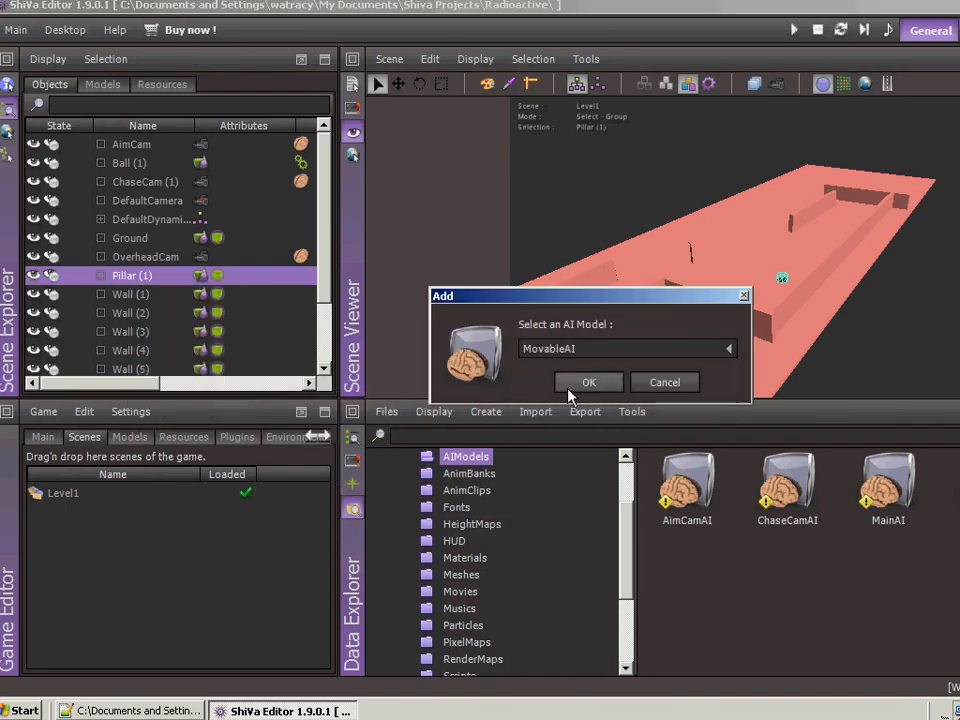
{"action": "left_click", "coordinate": [588, 382]}
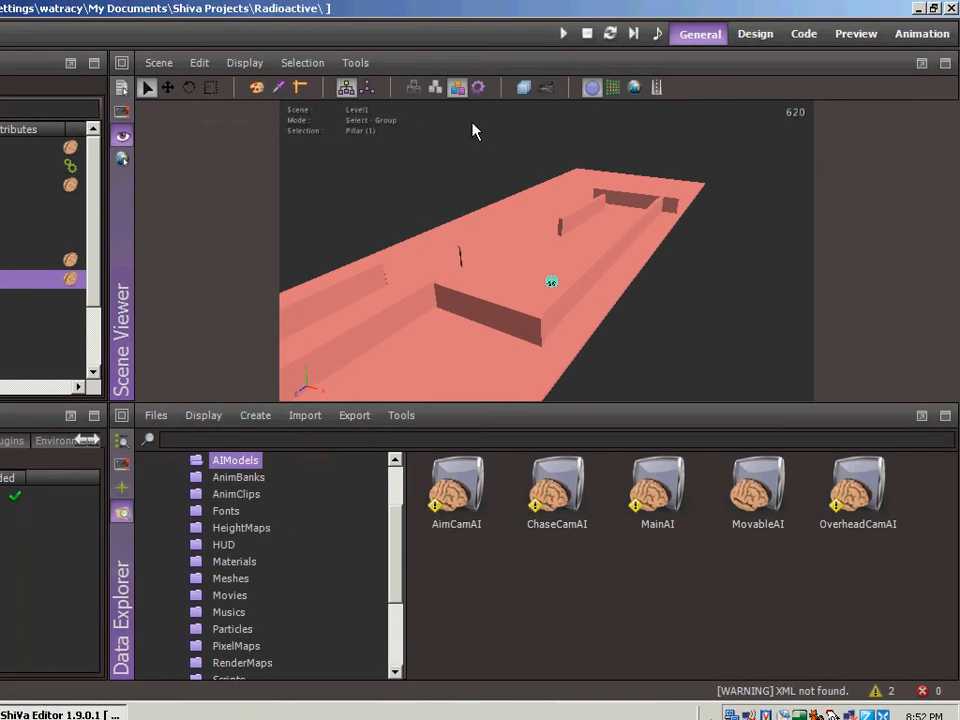
{"action": "left_click", "coordinate": [560, 33]}
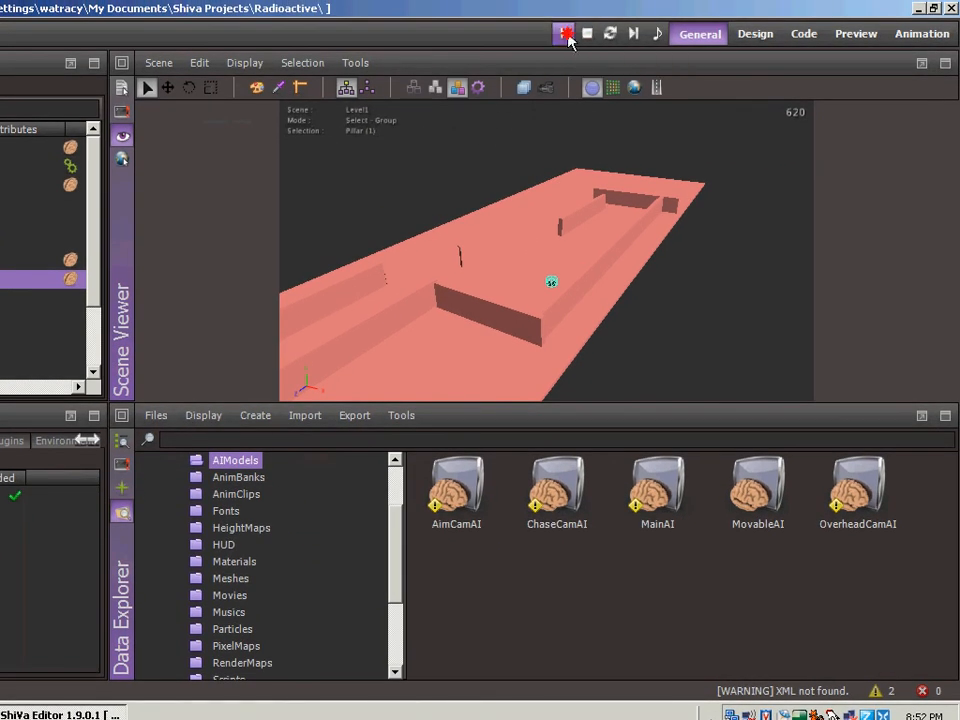
{"action": "left_click", "coordinate": [561, 33]}
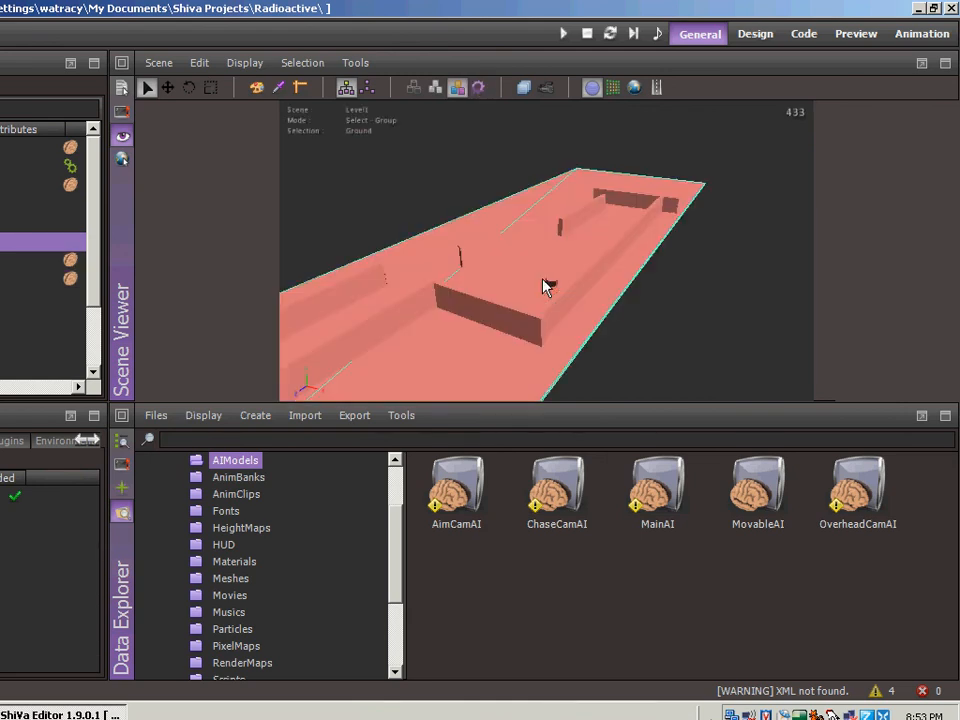
Duplicate the selected pillar, run Level1 and grab a pillar in the game view
{"action": "left_click", "coordinate": [550, 282]}
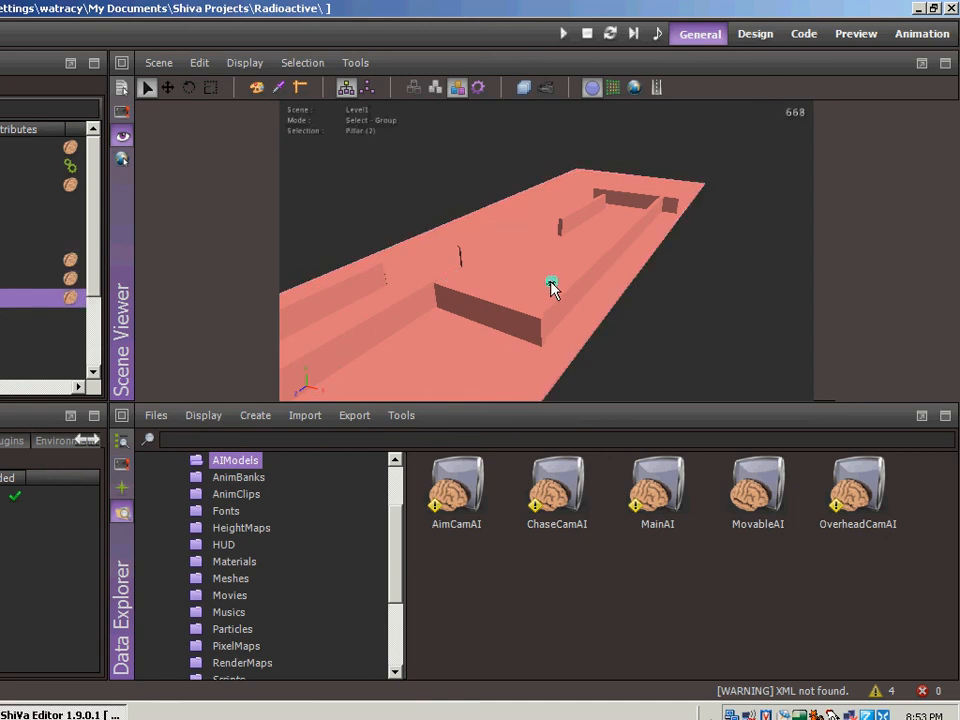
{"action": "left_click", "coordinate": [172, 88]}
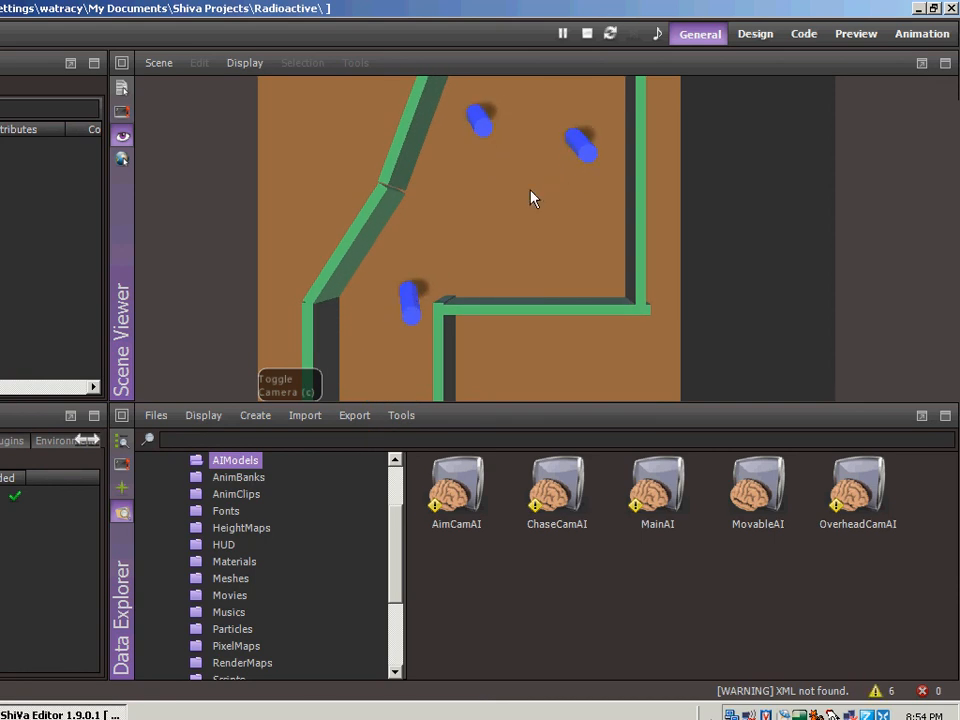
{"action": "left_click", "coordinate": [396, 293]}
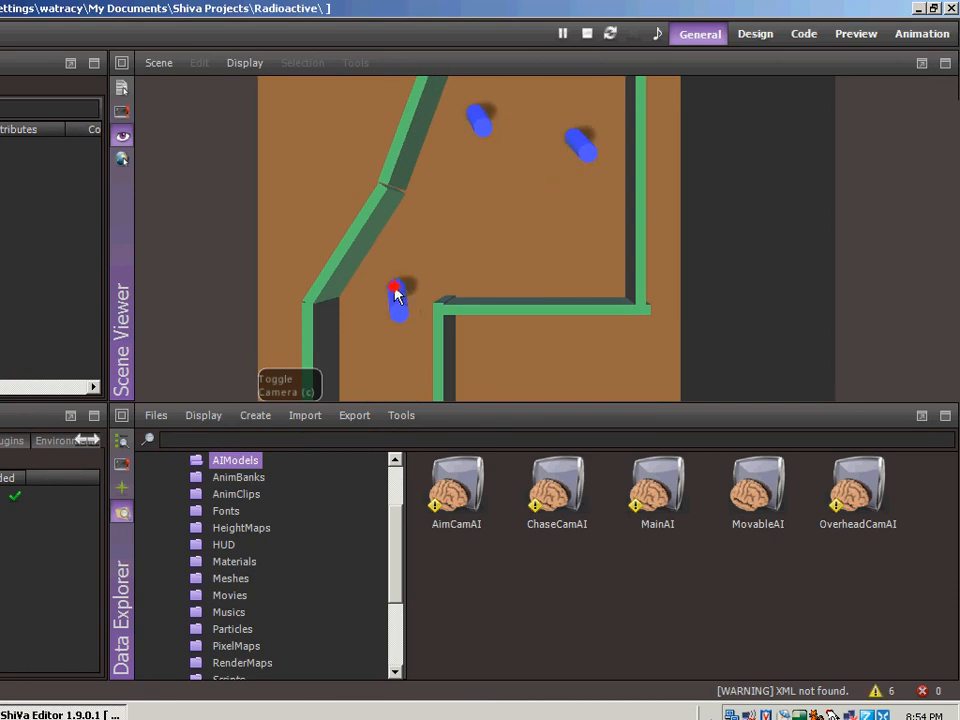